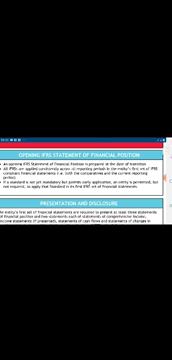
pyautogui.scroll(-3)
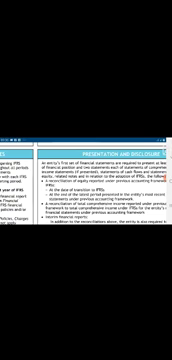
pyautogui.scroll(-3)
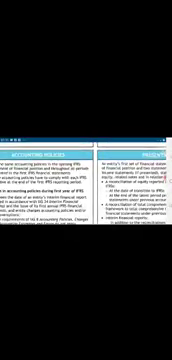
pyautogui.scroll(-3)
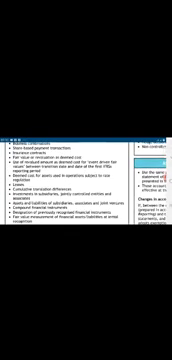
pyautogui.scroll(-3)
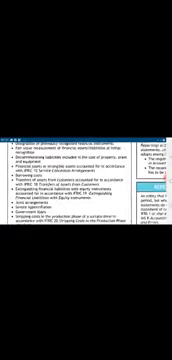
pyautogui.scroll(-3)
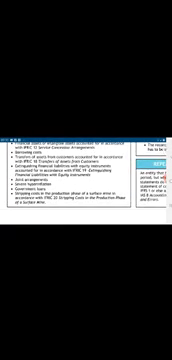